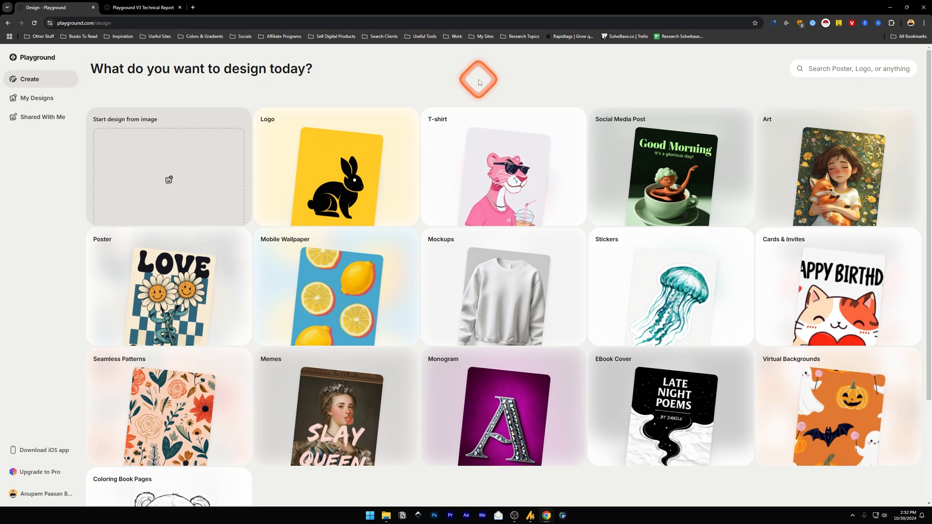
# Browse the Create page and open the Social Media Post template gallery
pyautogui.click(143, 7)
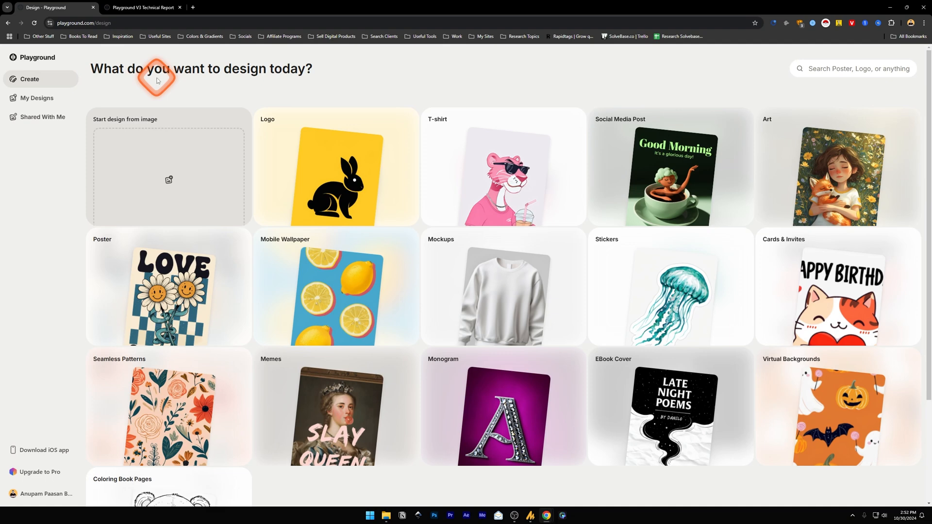
pyautogui.moveTo(202, 95)
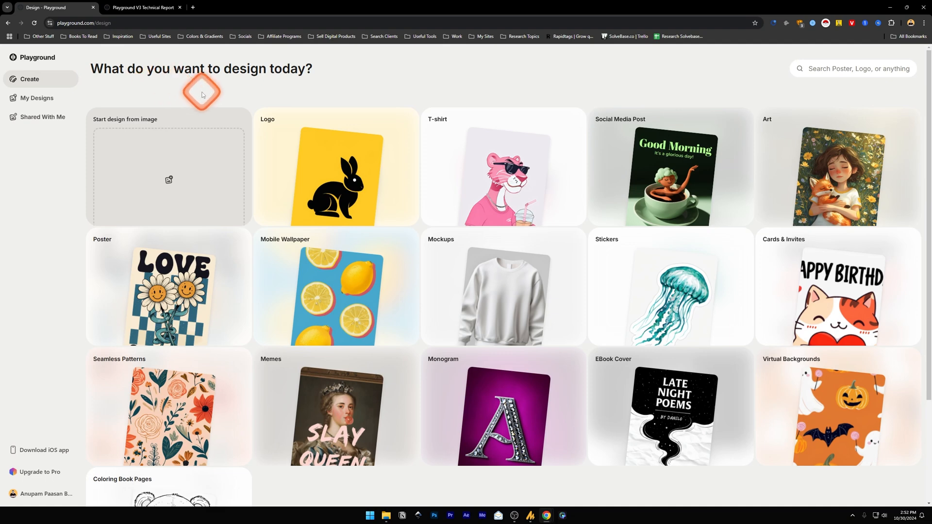
pyautogui.moveTo(420, 95)
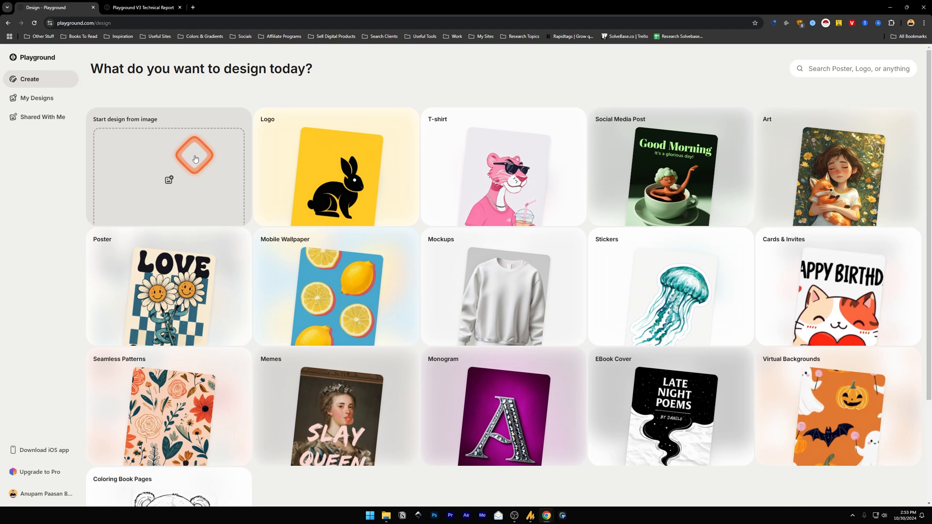
pyautogui.moveTo(341, 152)
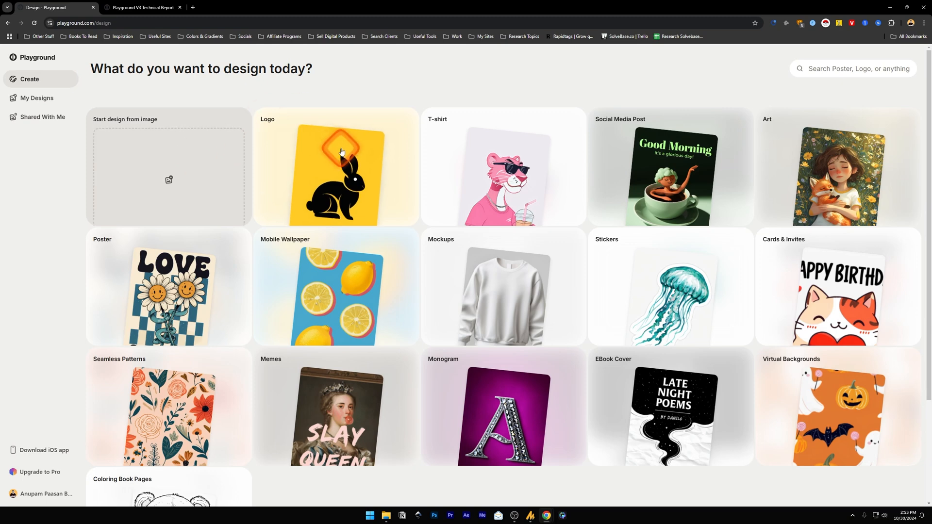
pyautogui.moveTo(529, 206)
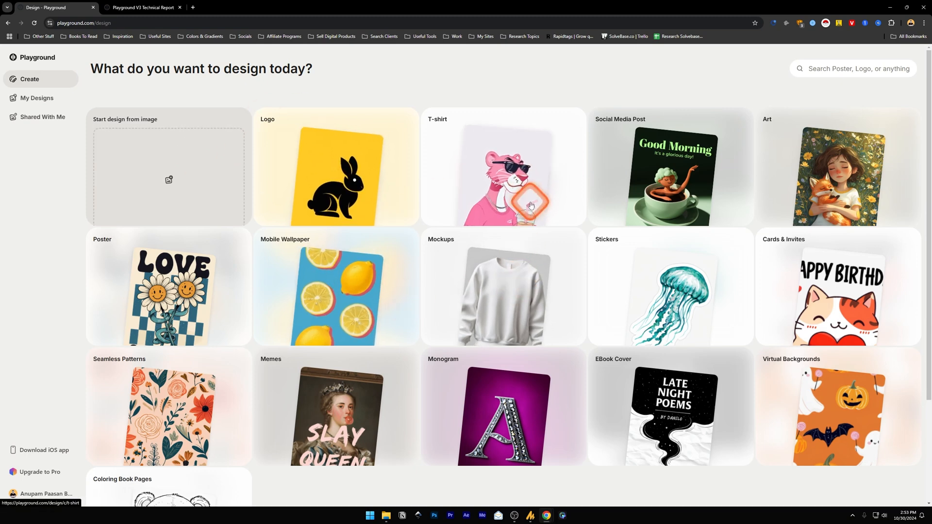
pyautogui.moveTo(776, 429)
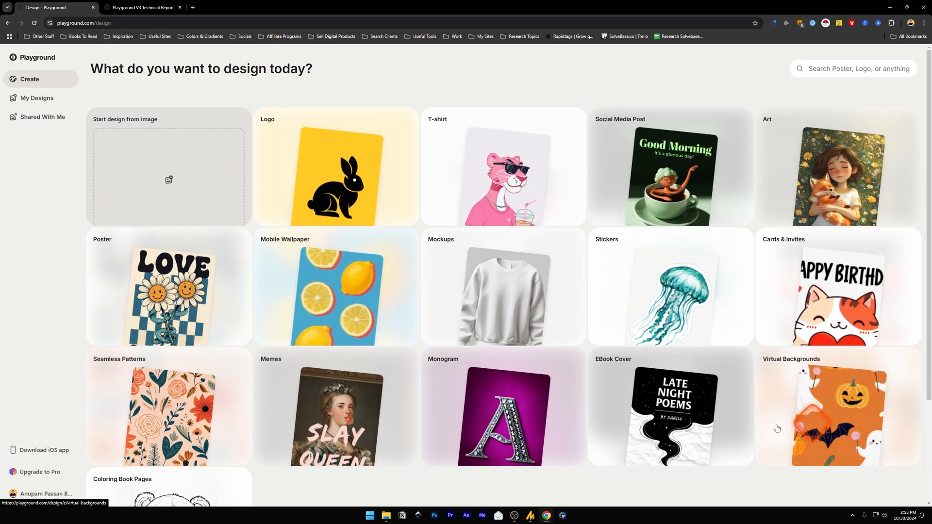
pyautogui.scroll(-3)
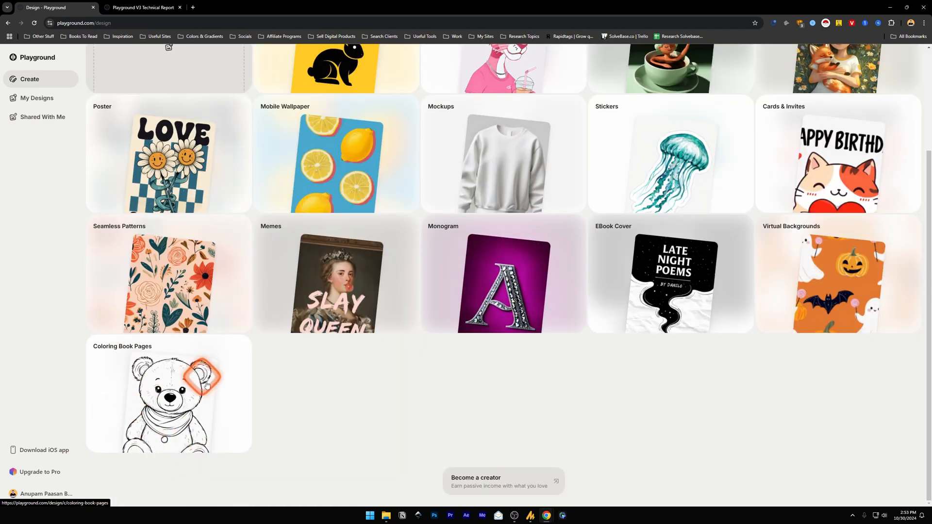
pyautogui.scroll(3)
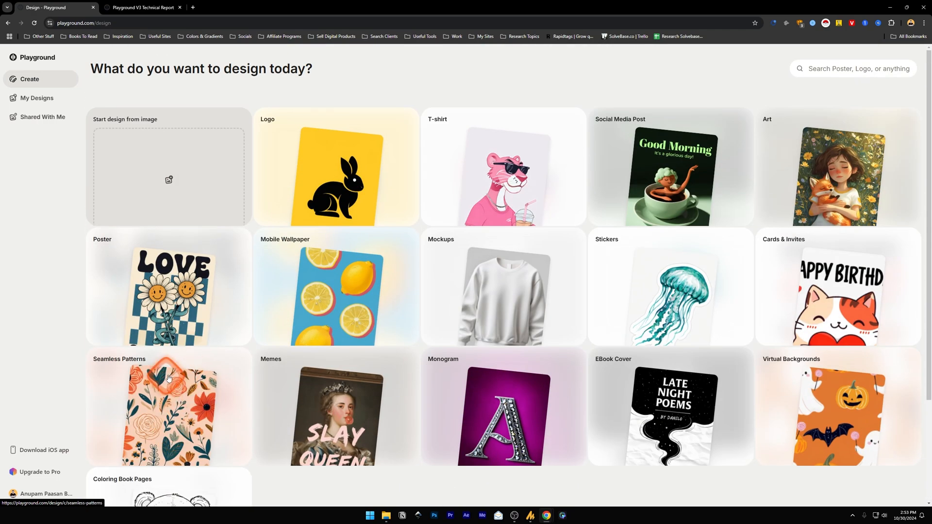
pyautogui.moveTo(704, 156)
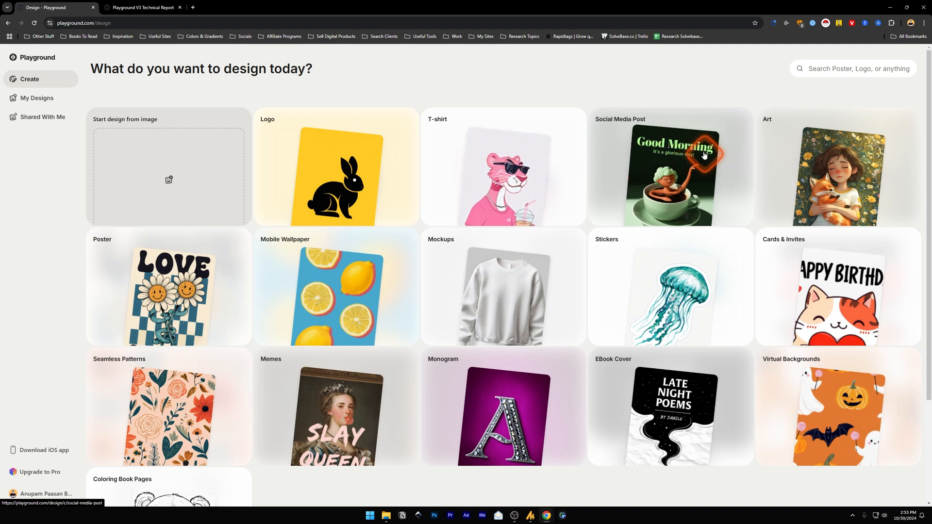
pyautogui.moveTo(338, 298)
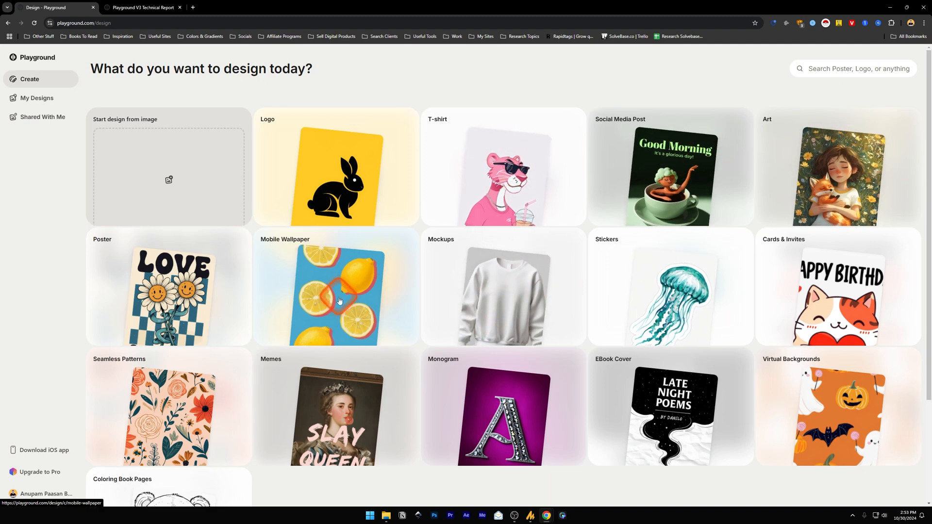
pyautogui.moveTo(686, 166)
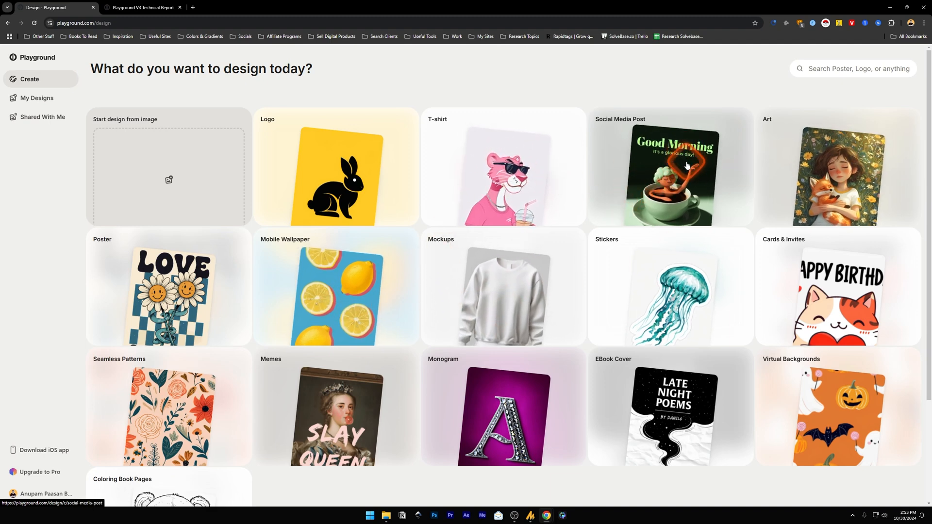
pyautogui.click(670, 166)
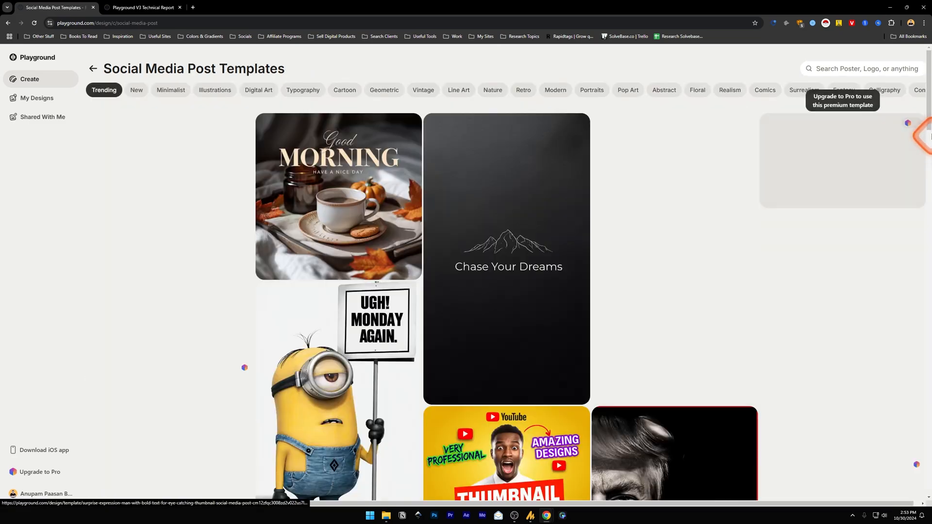
pyautogui.scroll(-3)
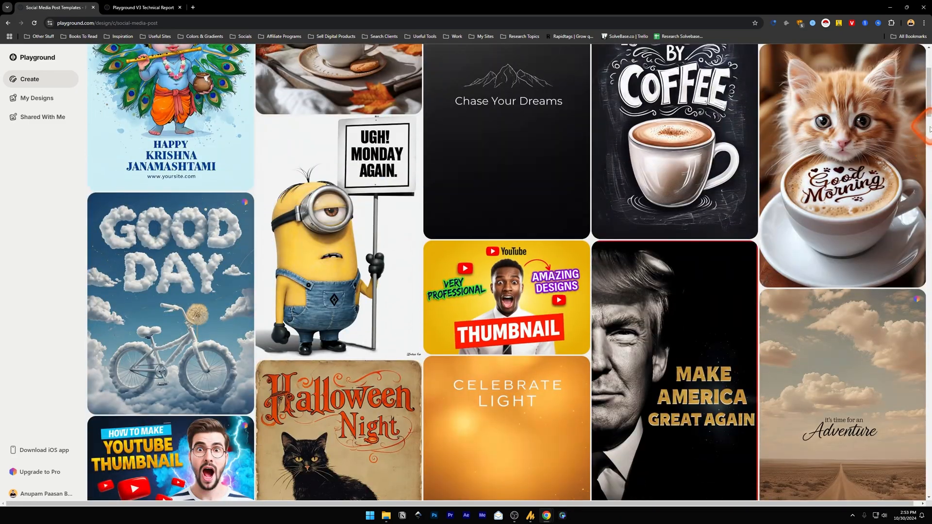
# Open the Halloween ghosts 'Have a Wicked Weekend!' template and resize it to 16:9
pyautogui.click(338, 416)
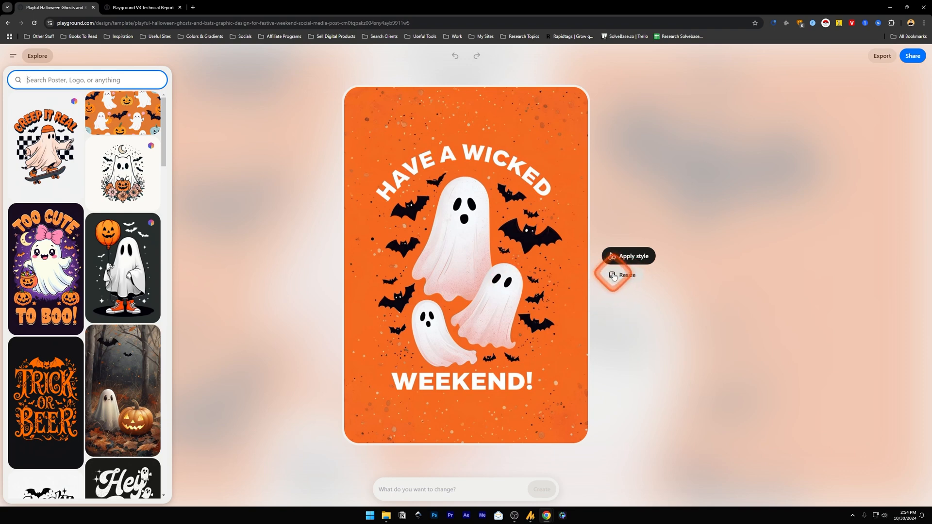
pyautogui.click(627, 276)
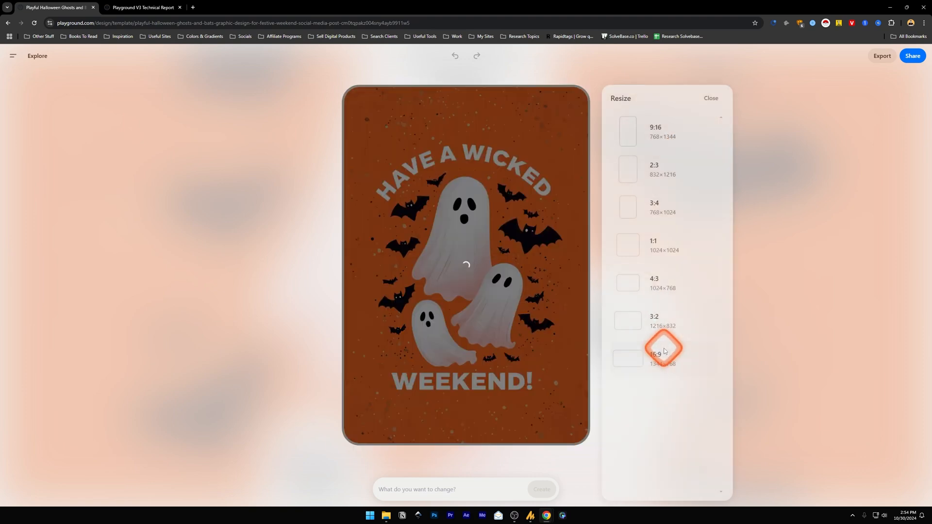
pyautogui.click(654, 356)
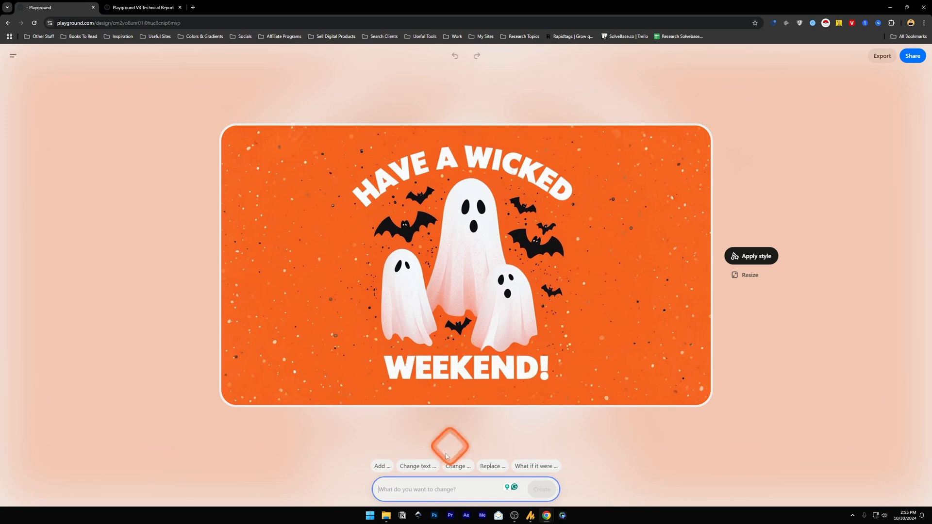
pyautogui.moveTo(424, 479)
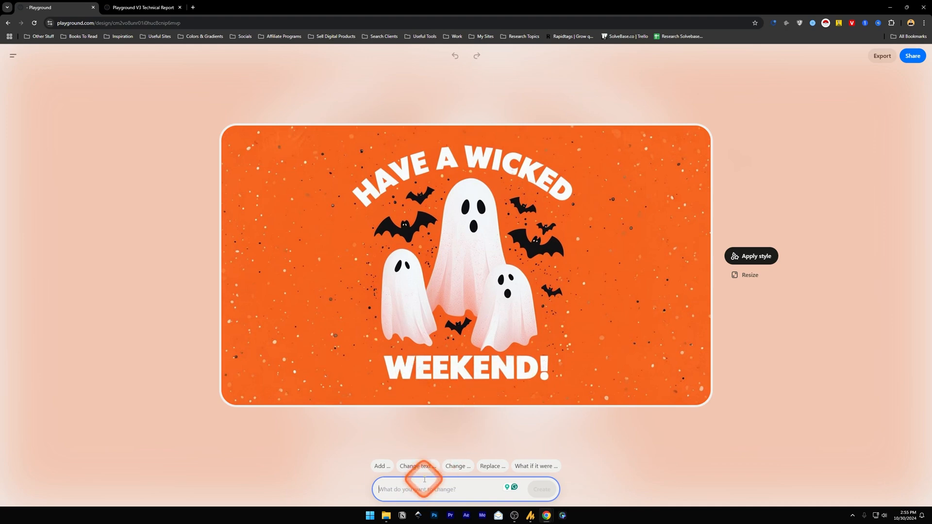
# Prompt Playground to change the text 'Weekend!' to 'Sunday!'
pyautogui.write('Change the text "Weekend!" to "Sunday!"')
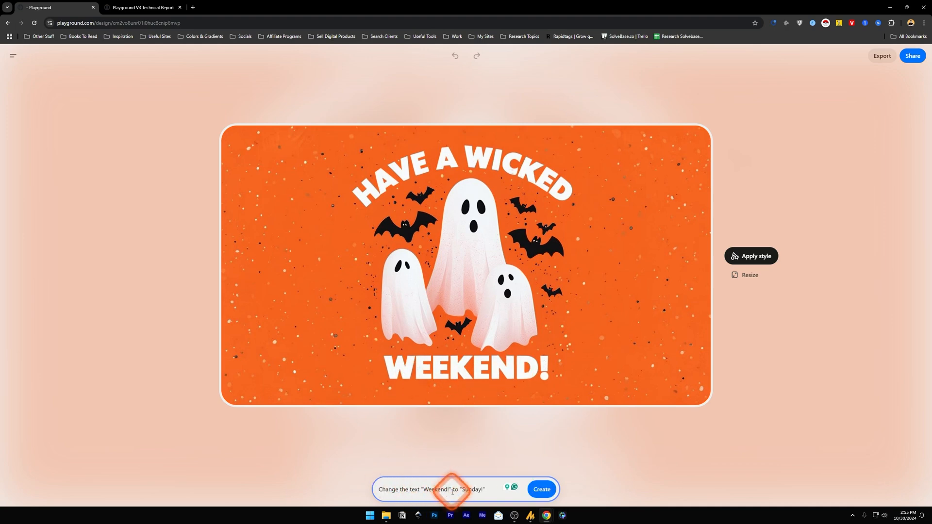
pyautogui.click(539, 489)
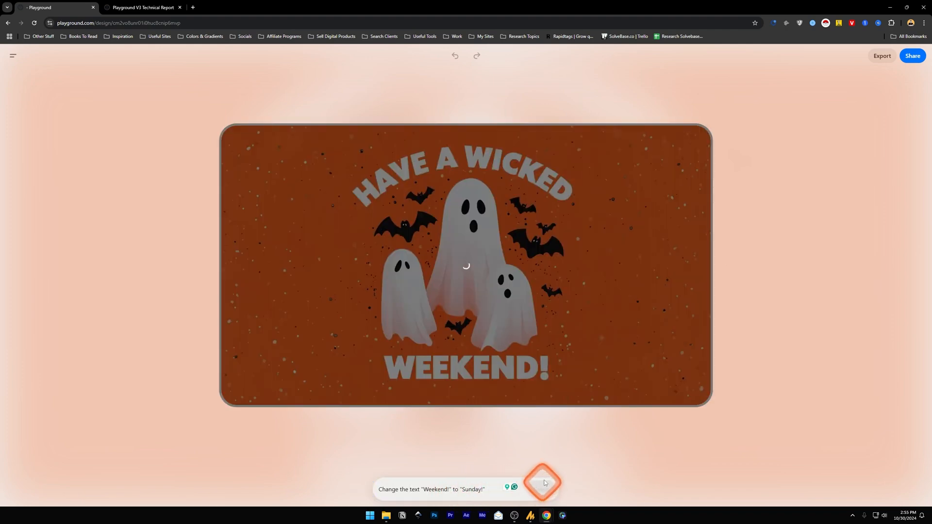
pyautogui.click(543, 482)
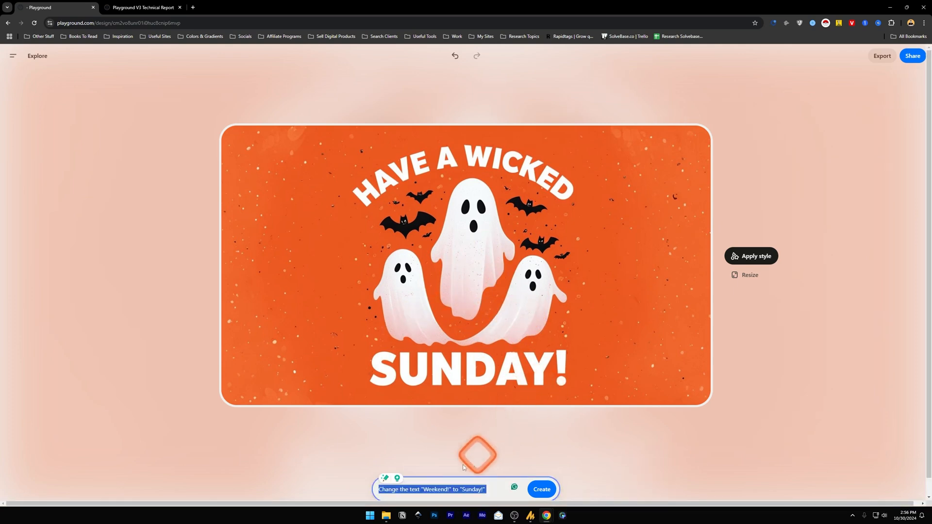
# Prompt 'add another ghost in the scene' to add a fourth ghost
pyautogui.write('add another ghost in the scene')
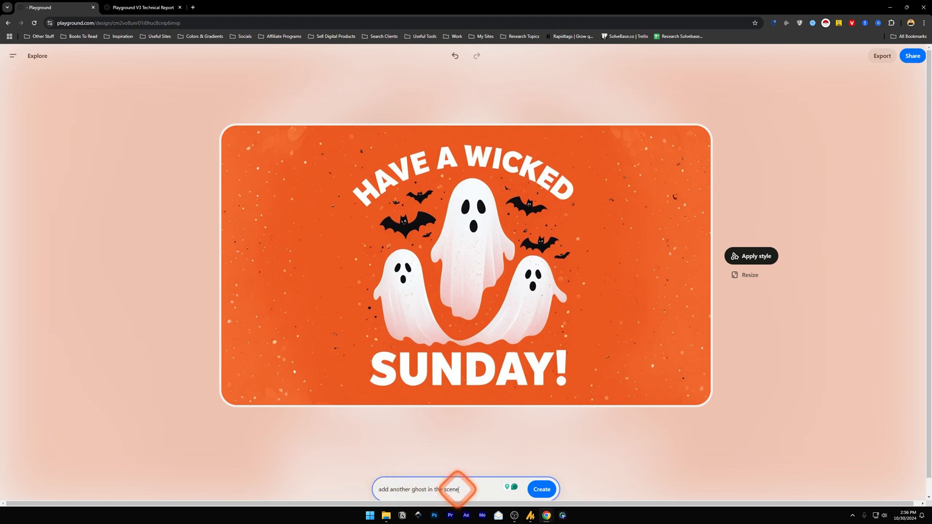
pyautogui.click(541, 490)
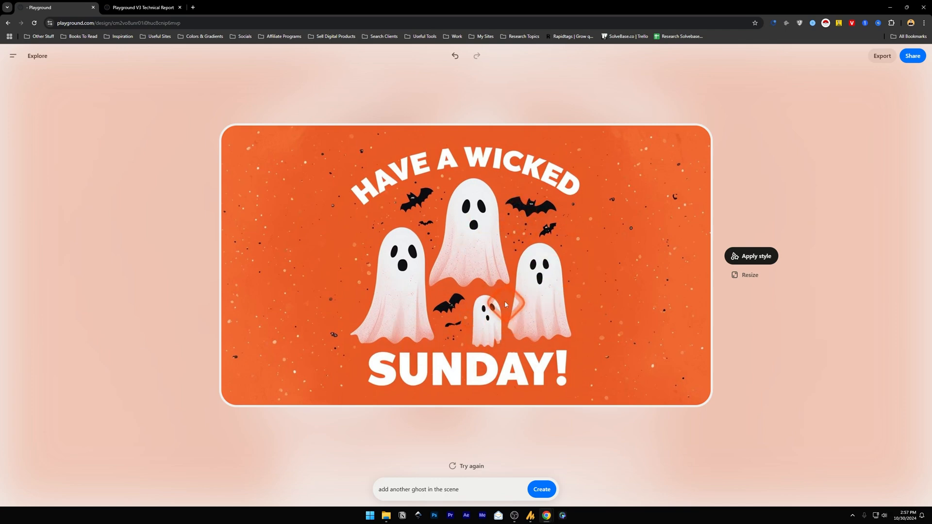
pyautogui.moveTo(657, 202)
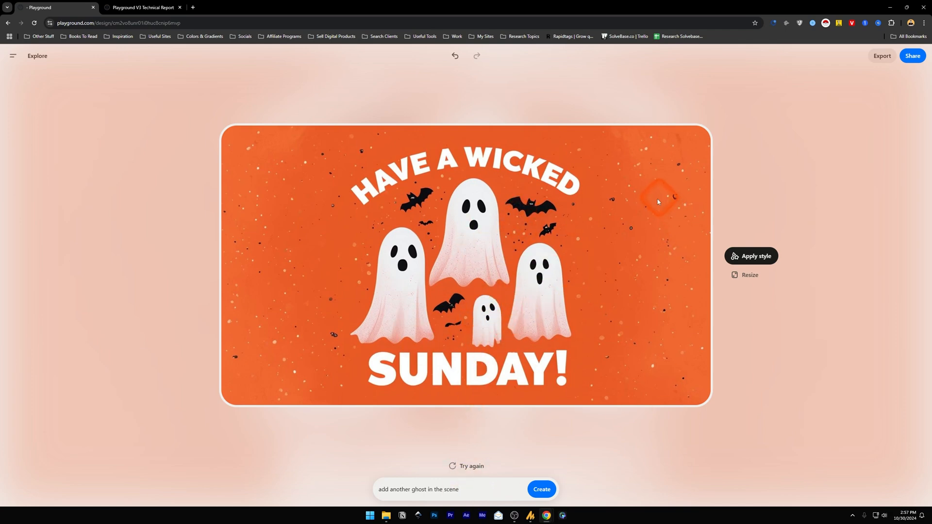
pyautogui.moveTo(588, 305)
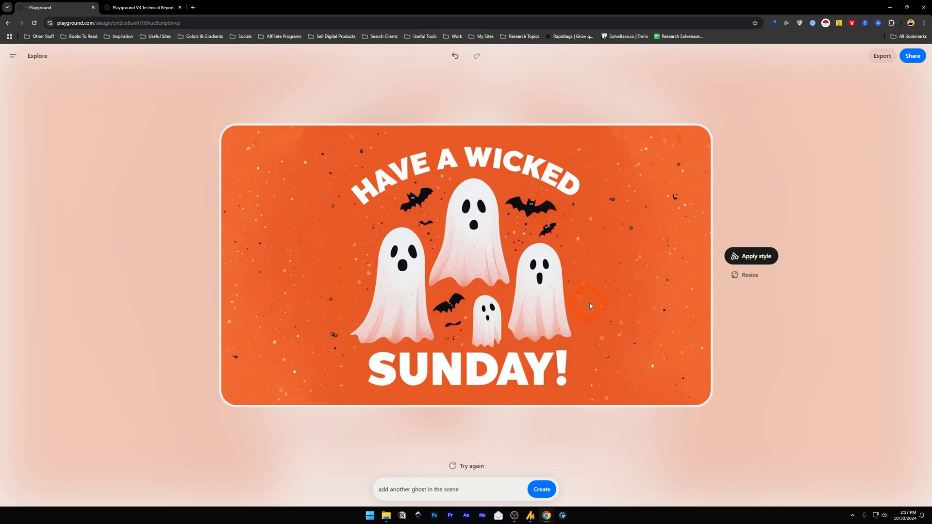
pyautogui.moveTo(583, 291)
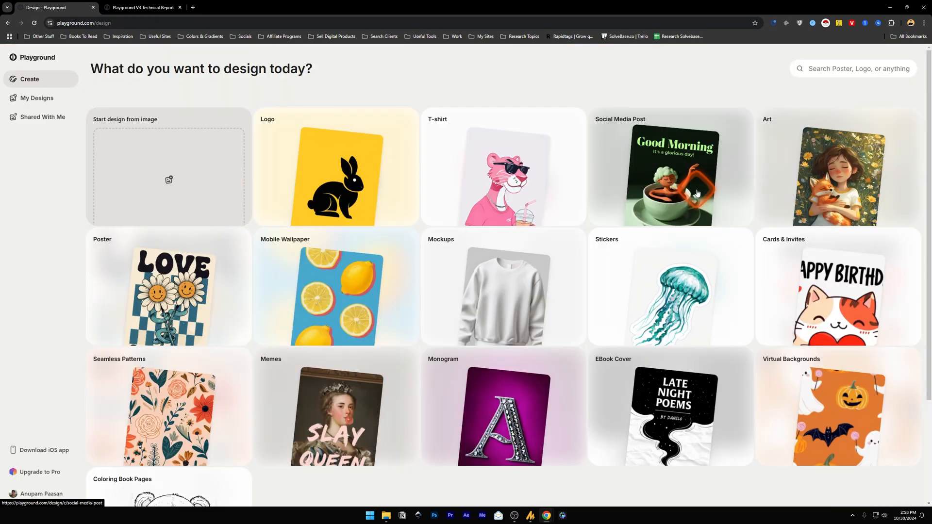
pyautogui.moveTo(715, 196)
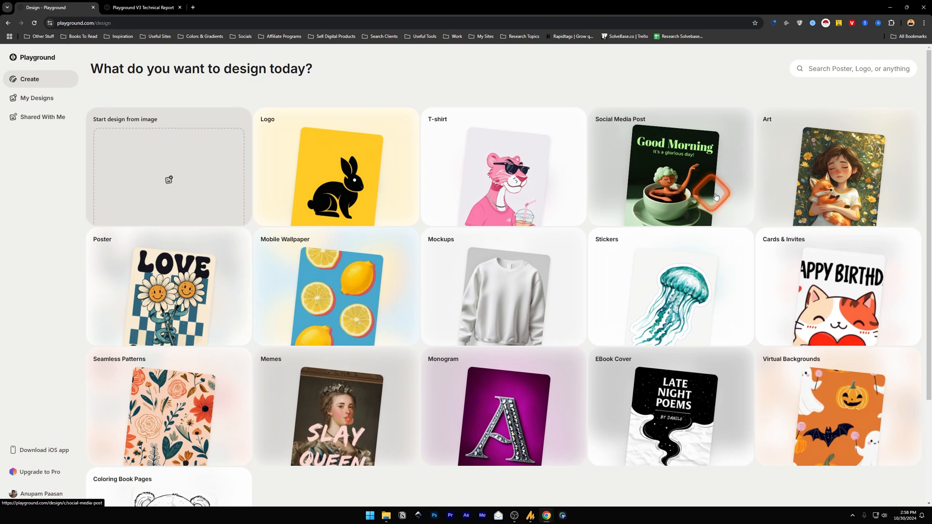
# Open the boy-and-turquoise-monster art template and resize it to 1:1 square
pyautogui.click(836, 172)
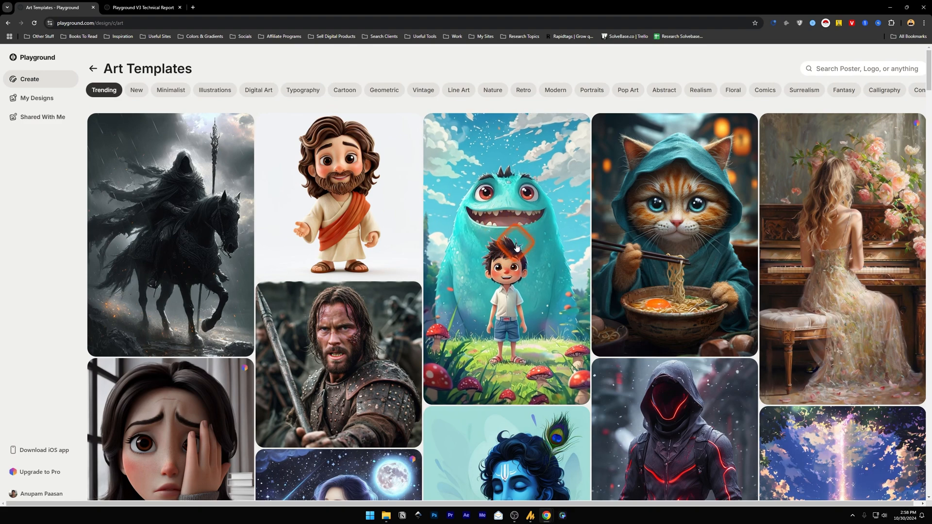
pyautogui.moveTo(518, 230)
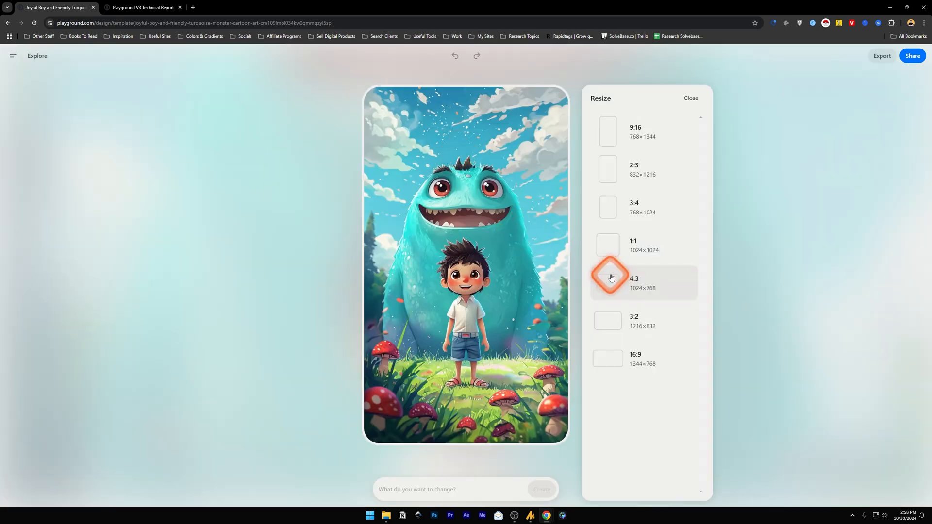
pyautogui.click(691, 98)
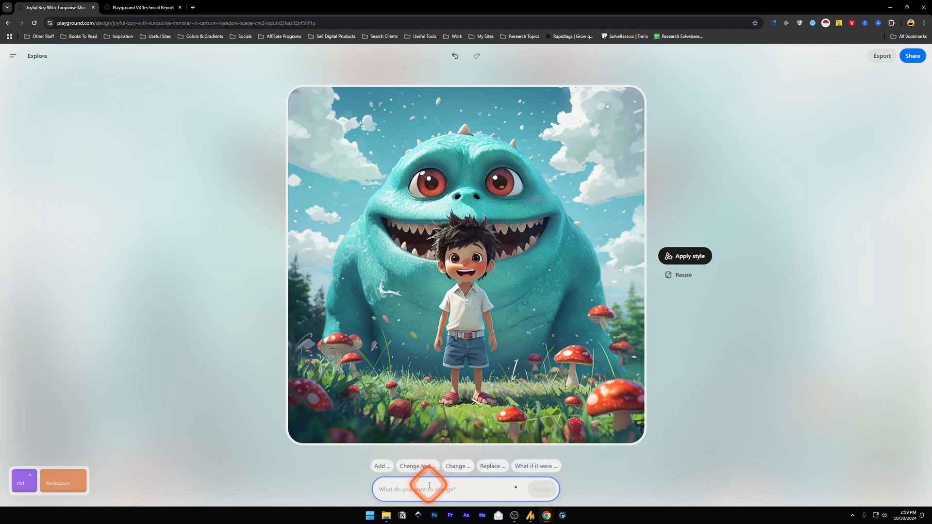
# Prompt 'change the boy to girl and change color of the monster to pink'
pyautogui.write('change the b')
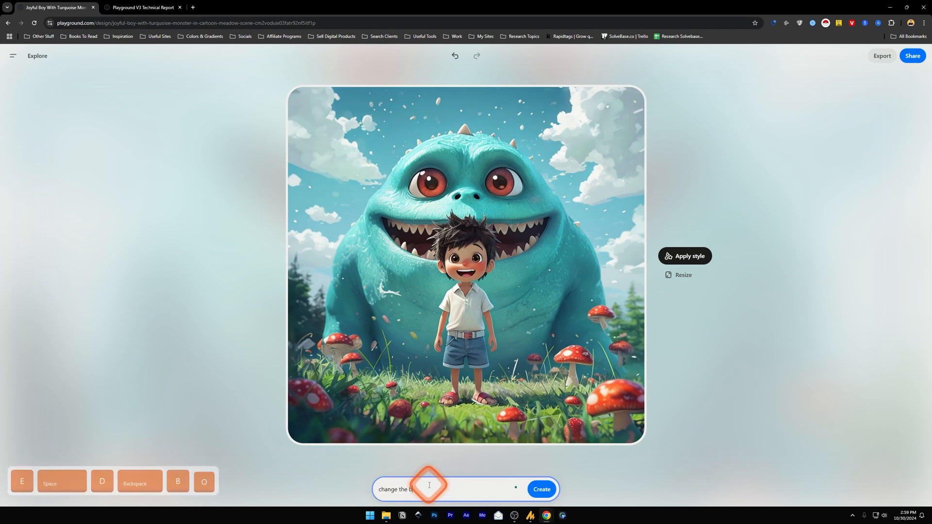
pyautogui.write('oy to girl and')
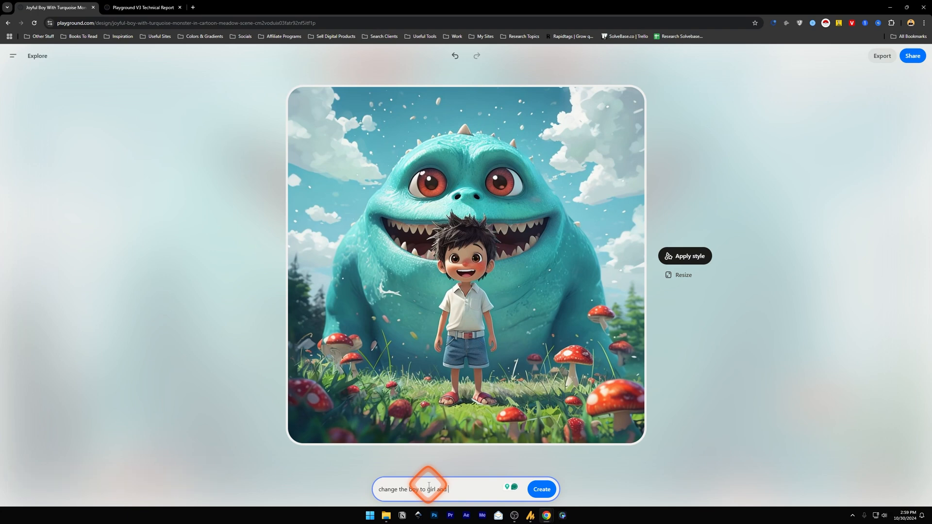
pyautogui.write('change color of the monster to pink')
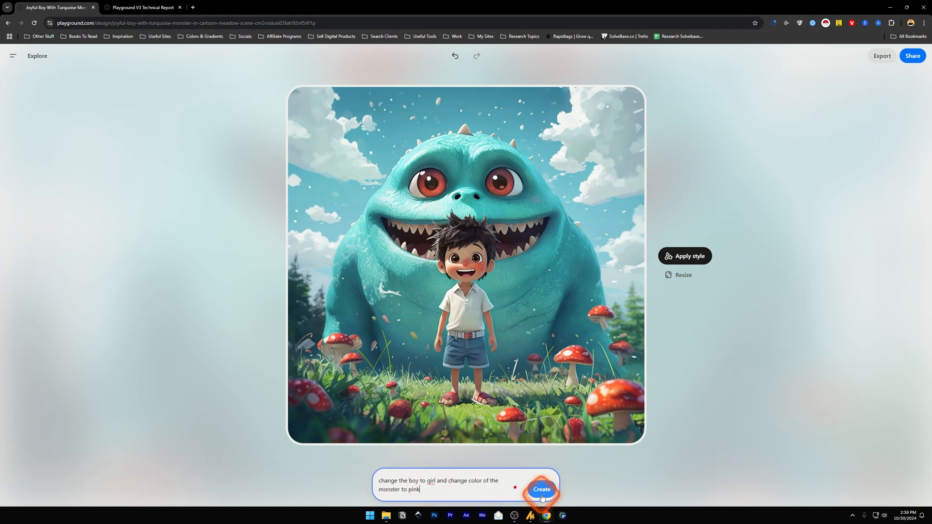
pyautogui.click(539, 492)
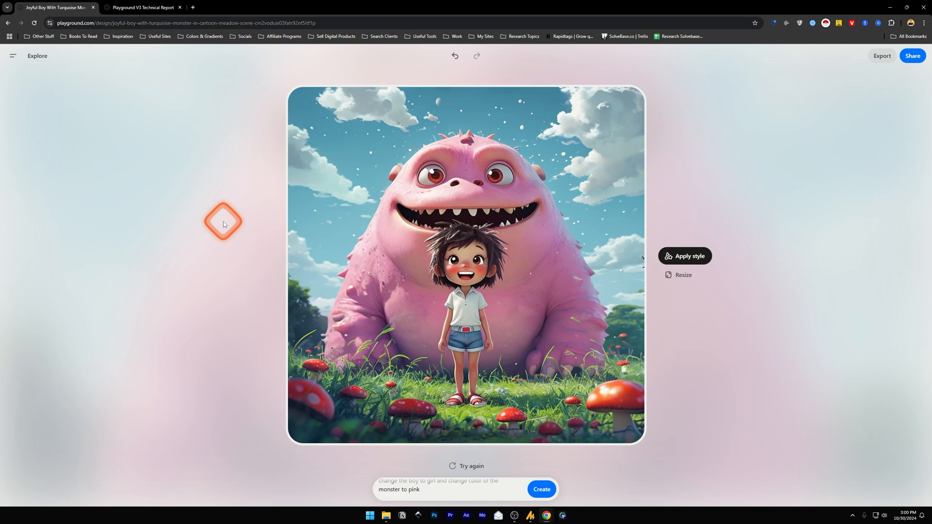
pyautogui.moveTo(442, 288)
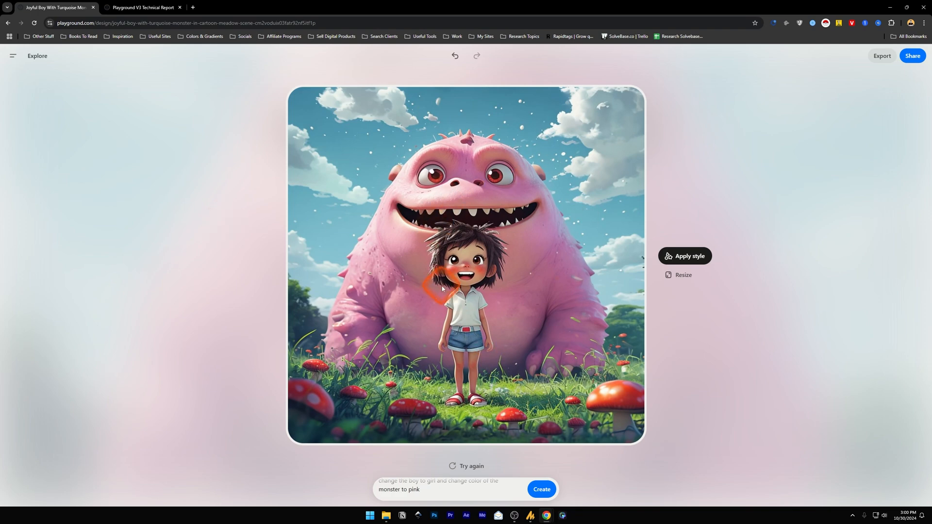
# Apply the Retro-Glam style to the artwork
pyautogui.click(685, 256)
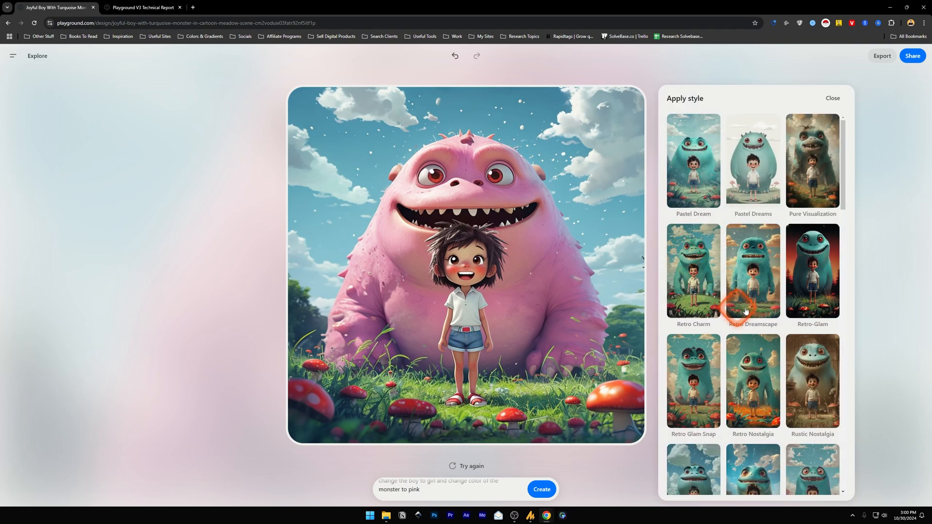
pyautogui.scroll(-3)
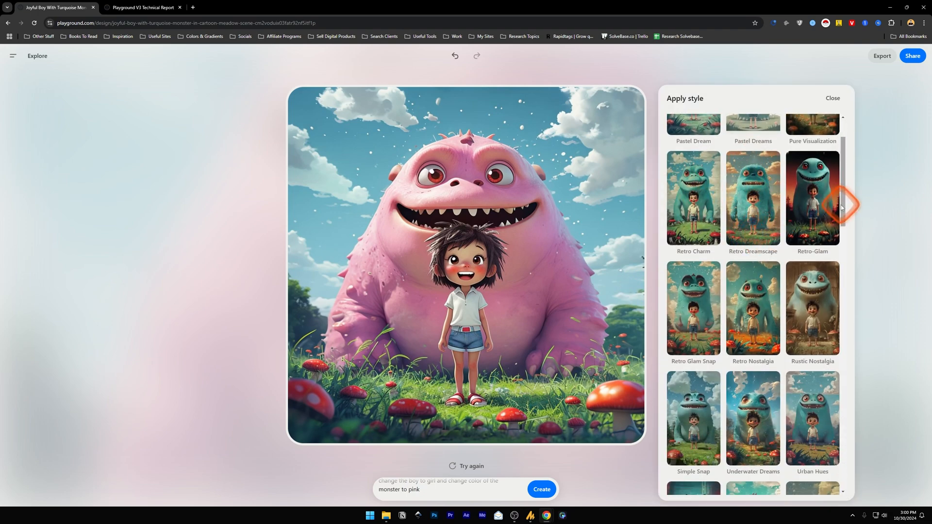
pyautogui.click(831, 98)
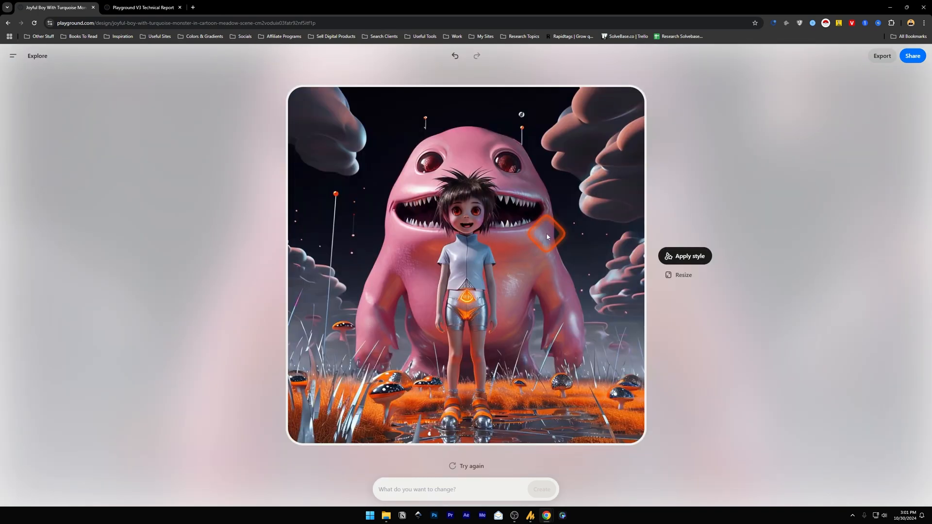
pyautogui.click(684, 256)
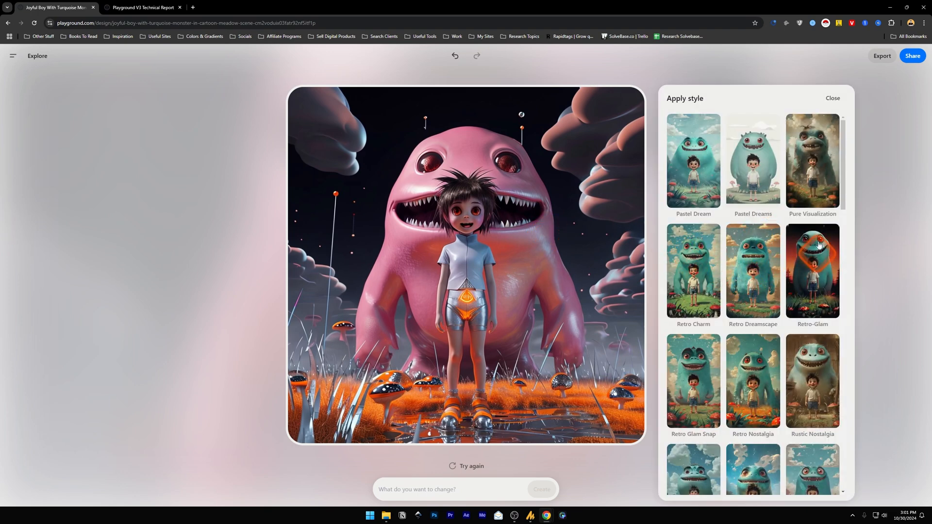
# Download the restyled artwork as a PNG and check the Print with Playground option
pyautogui.click(832, 98)
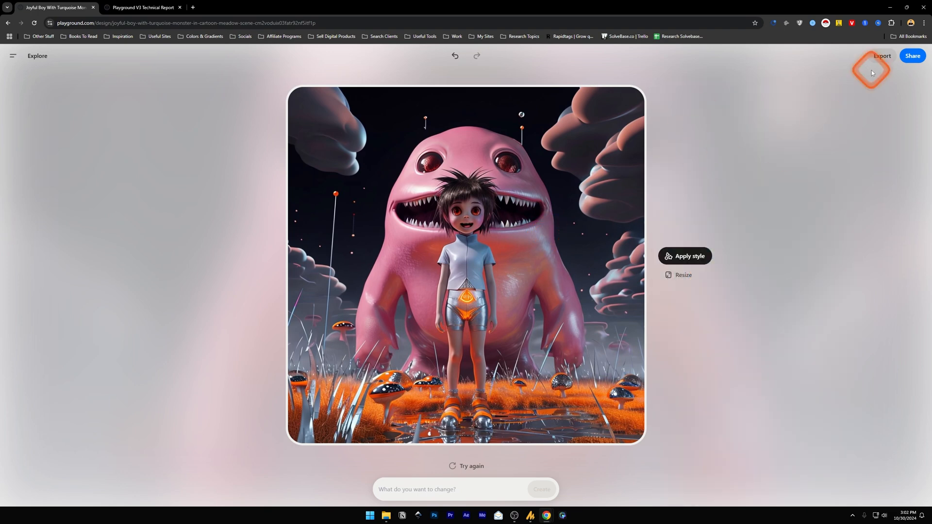
pyautogui.moveTo(871, 65)
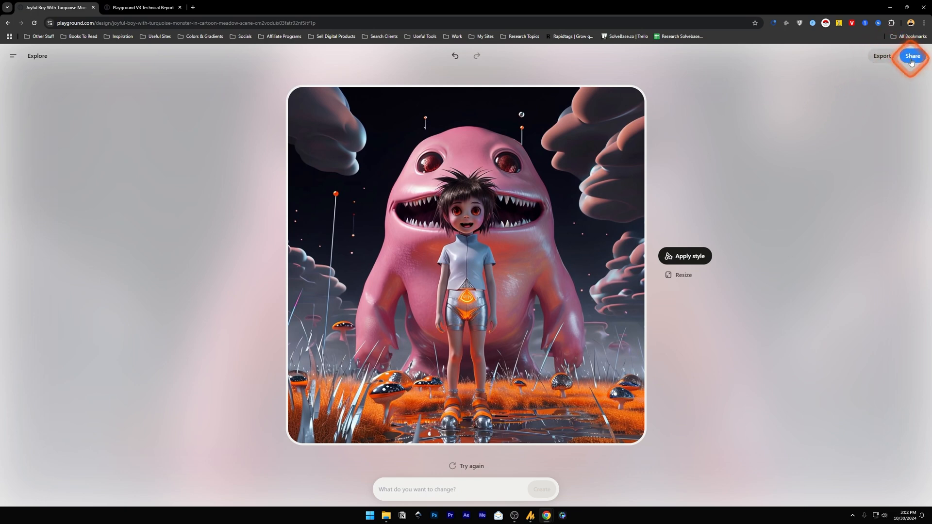
pyautogui.click(912, 56)
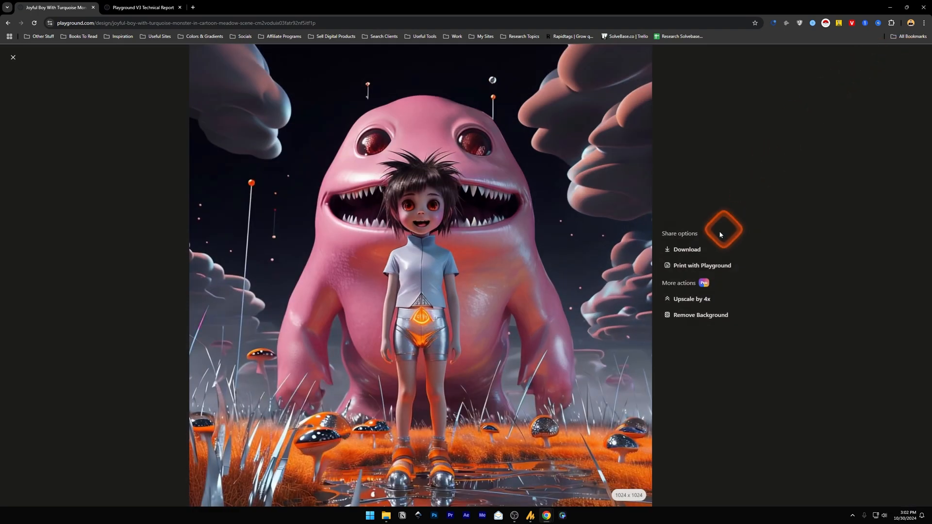
pyautogui.click(688, 249)
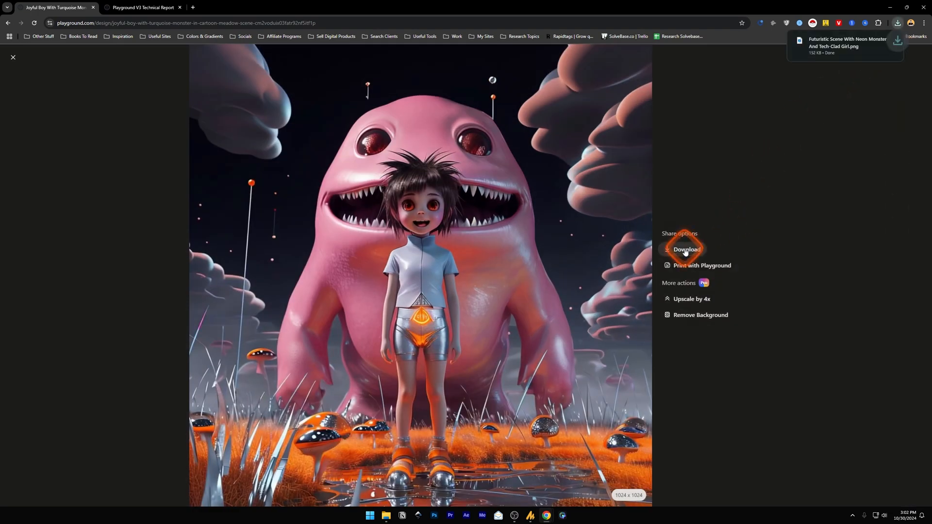
pyautogui.click(686, 249)
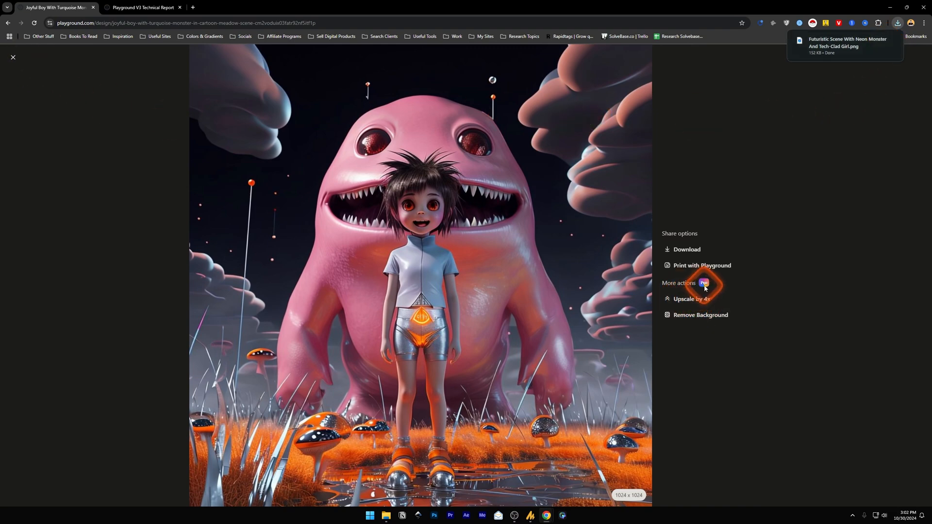
pyautogui.moveTo(698, 319)
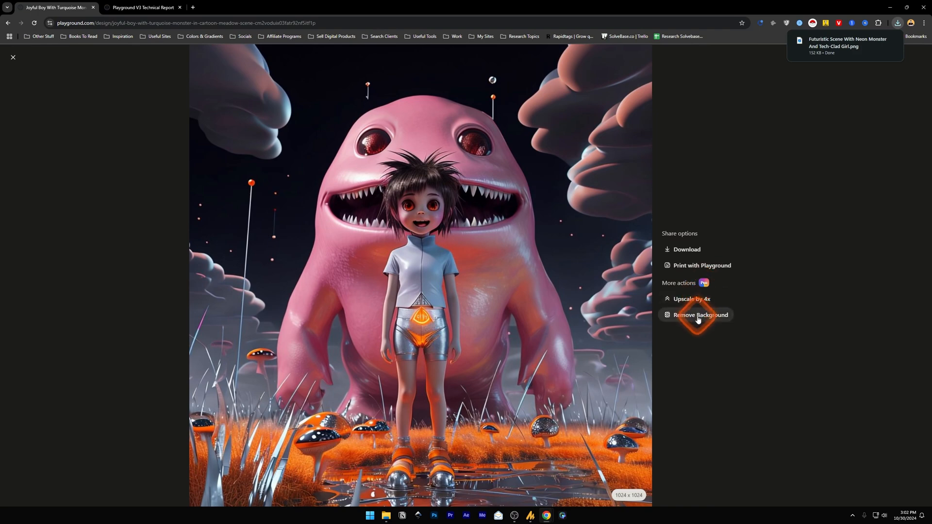
pyautogui.moveTo(691, 299)
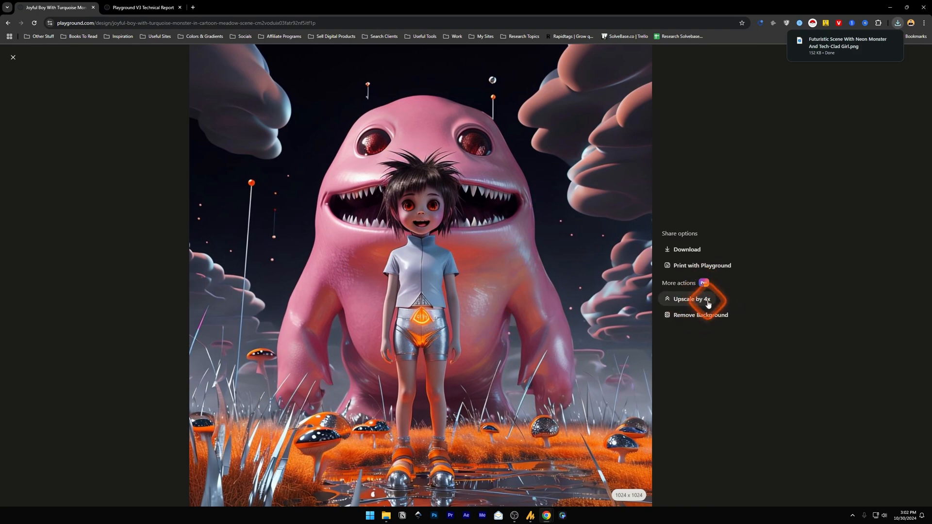
pyautogui.moveTo(701, 265)
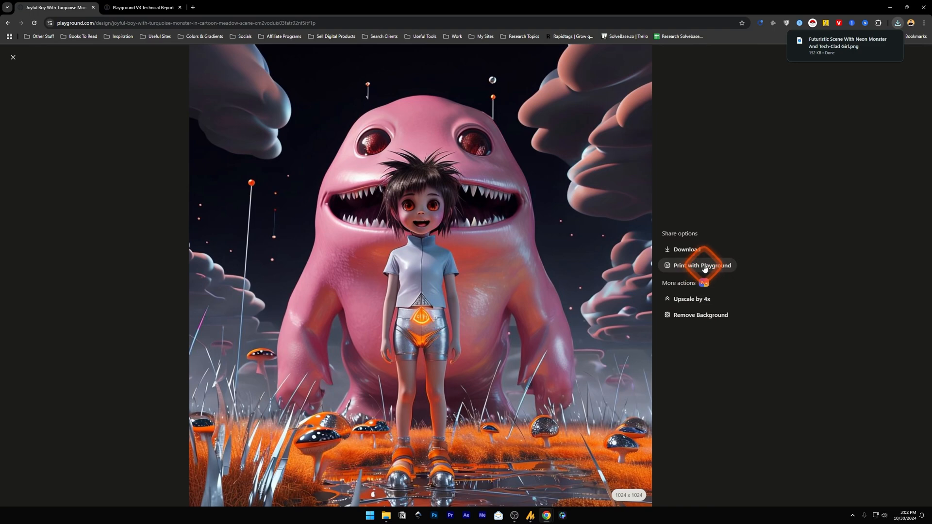
pyautogui.click(701, 265)
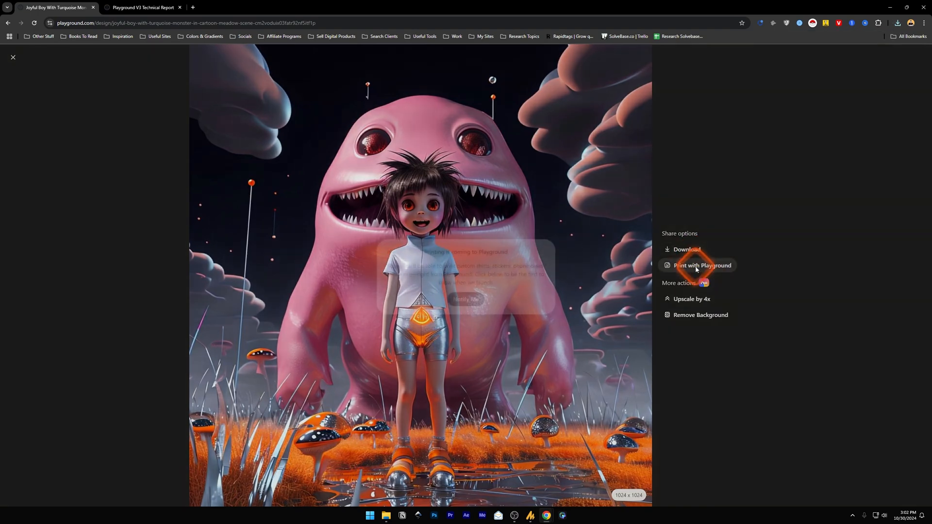
# Request notification from the 'Printing is coming to Playground' popup
pyautogui.click(702, 267)
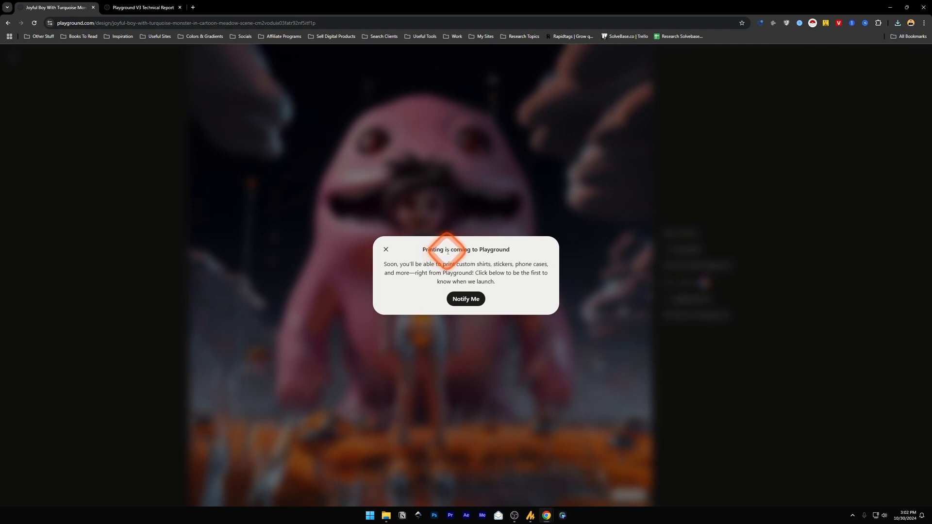
pyautogui.moveTo(535, 263)
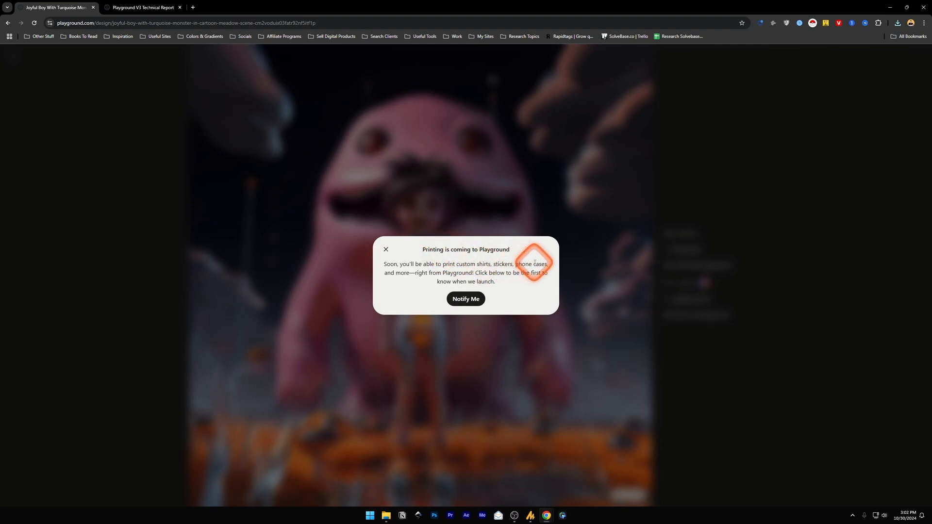
pyautogui.moveTo(451, 283)
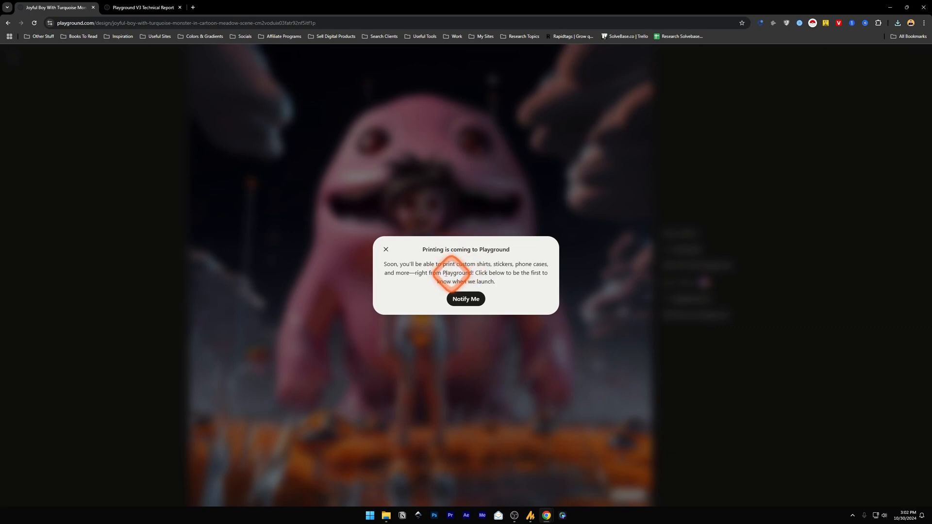
pyautogui.click(385, 250)
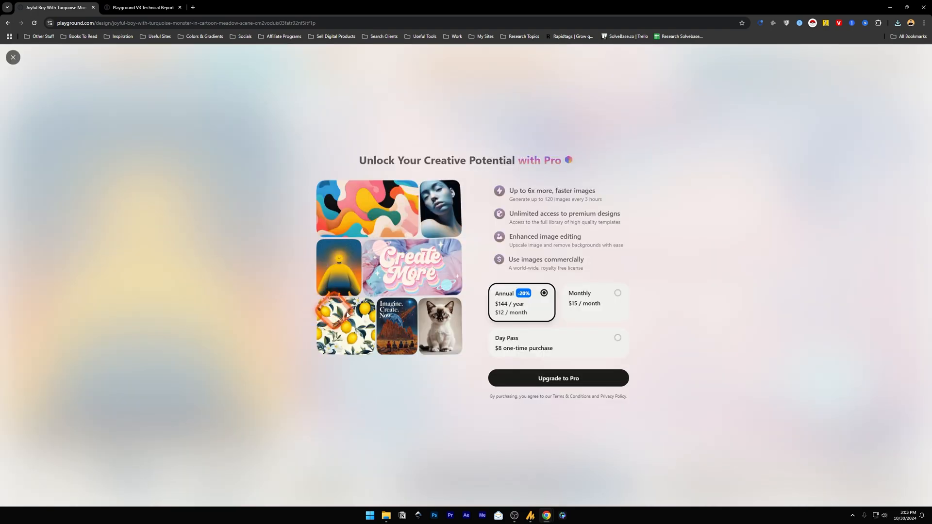
pyautogui.moveTo(530, 348)
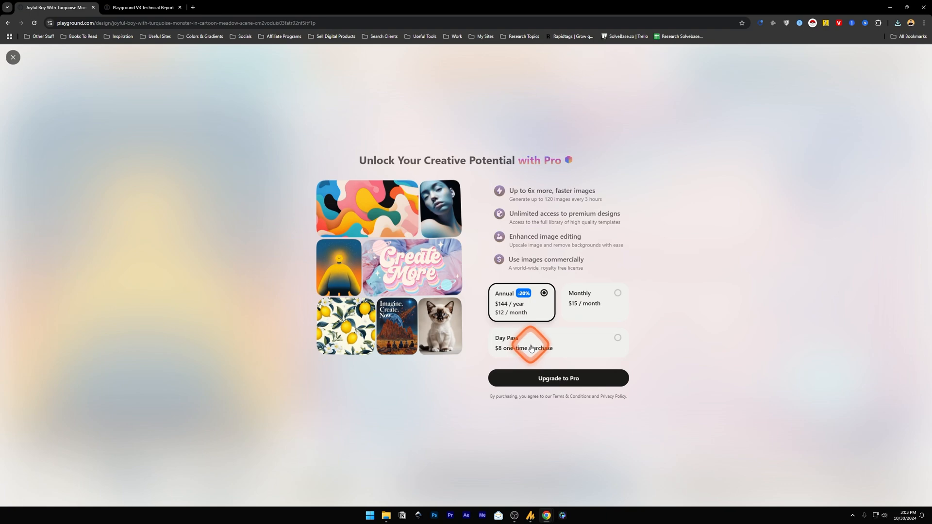
pyautogui.moveTo(579, 345)
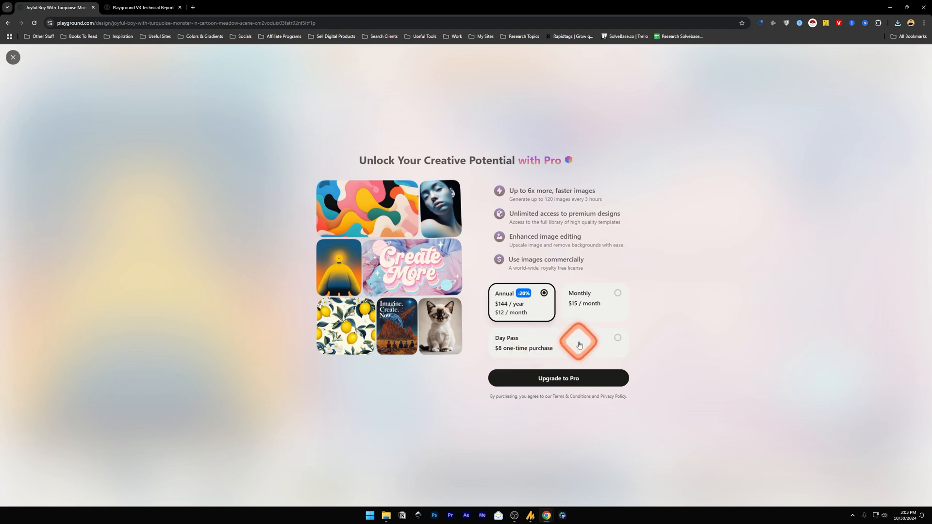
pyautogui.moveTo(672, 295)
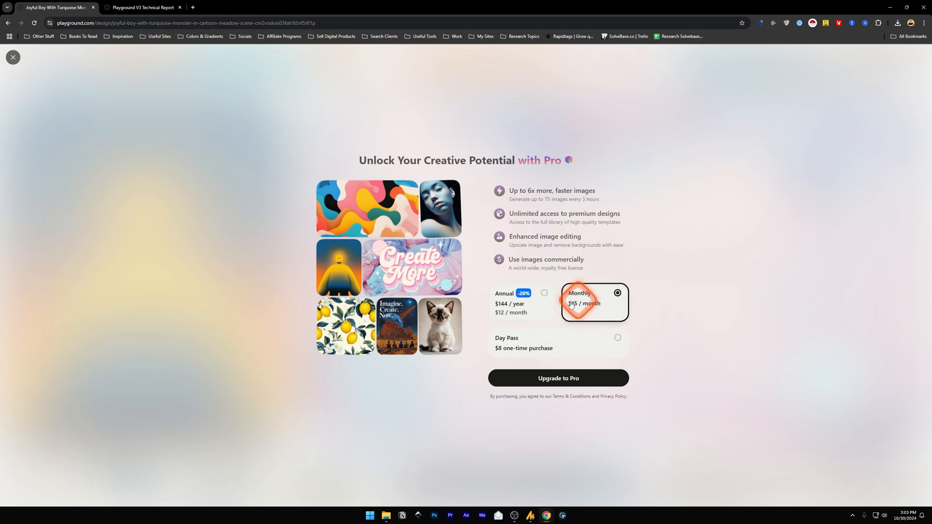
# Select the annual $144-per-year Pro plan
pyautogui.click(520, 302)
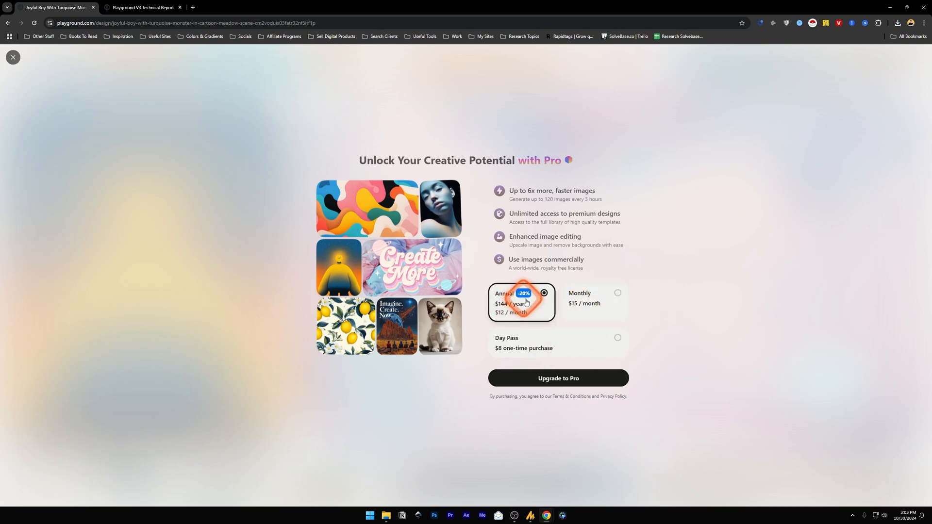